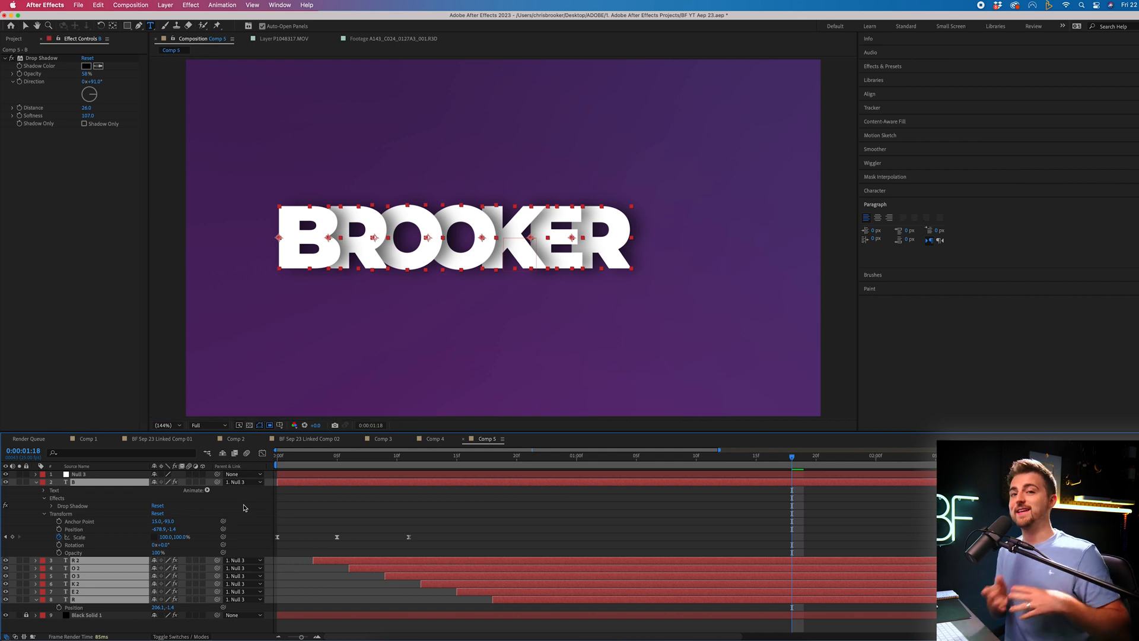
# - Select the Null 3 layer parenting the BROOKER letters to show its empty Effect Controls
pyautogui.click(81, 474)
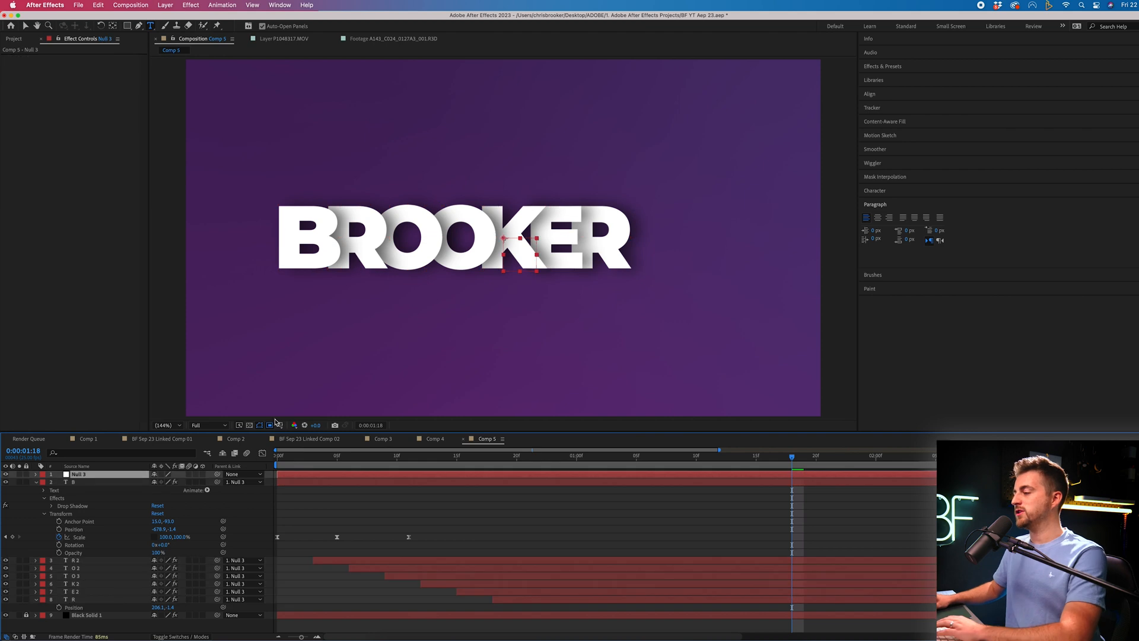